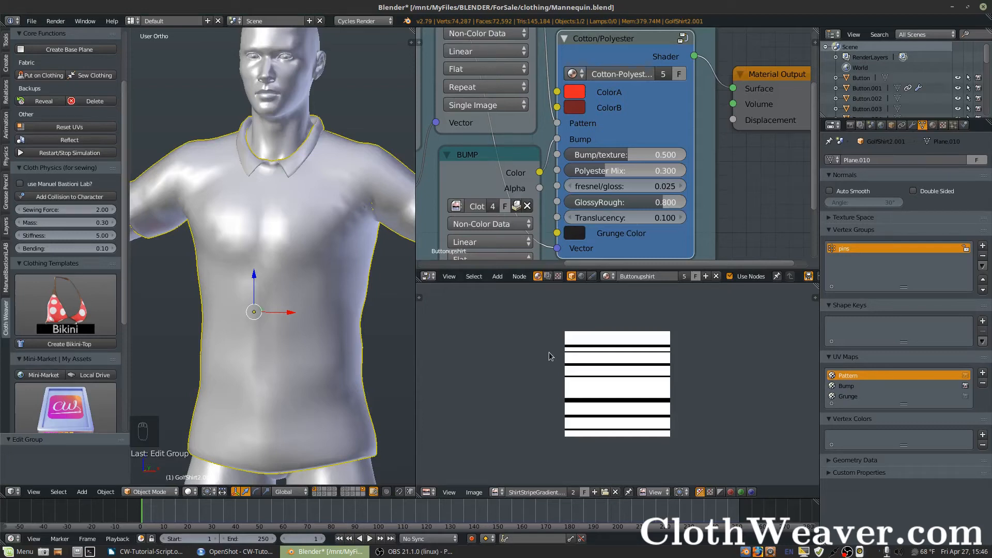
{"action": "mouse_move", "coordinate": [176, 142]}
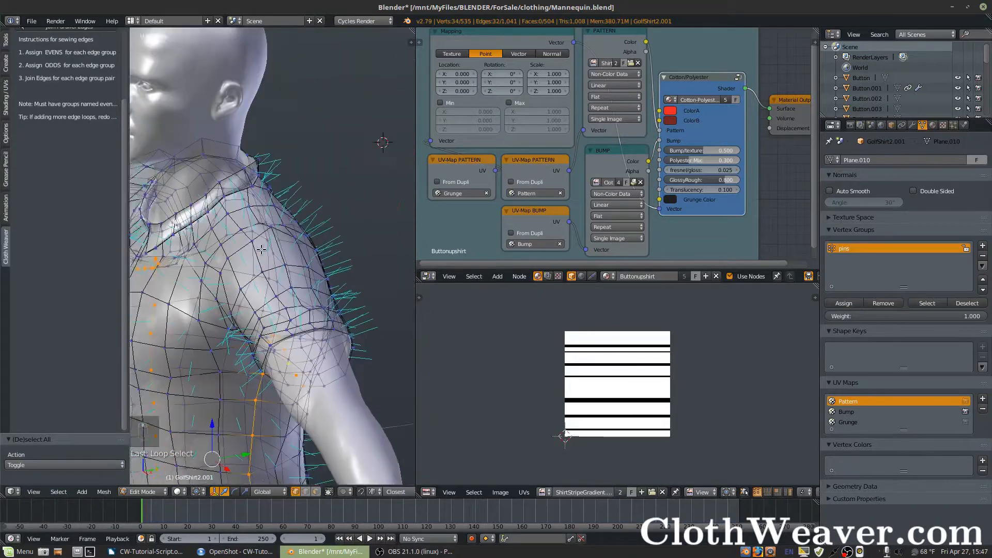
Activate the Grunge then Pattern UV map and enter Edit Mode on the shirt mesh.
{"action": "key", "text": "space"}
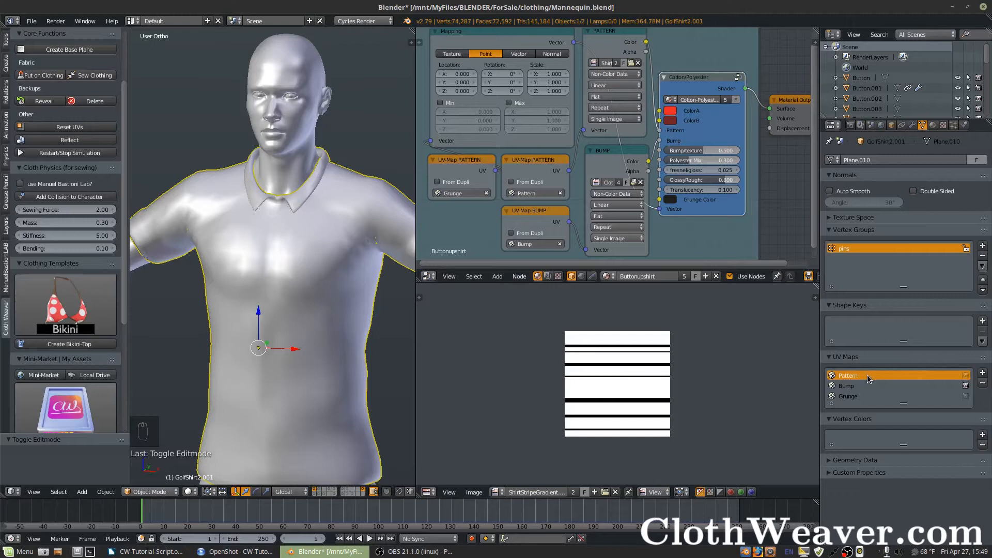
{"action": "mouse_move", "coordinate": [855, 427]}
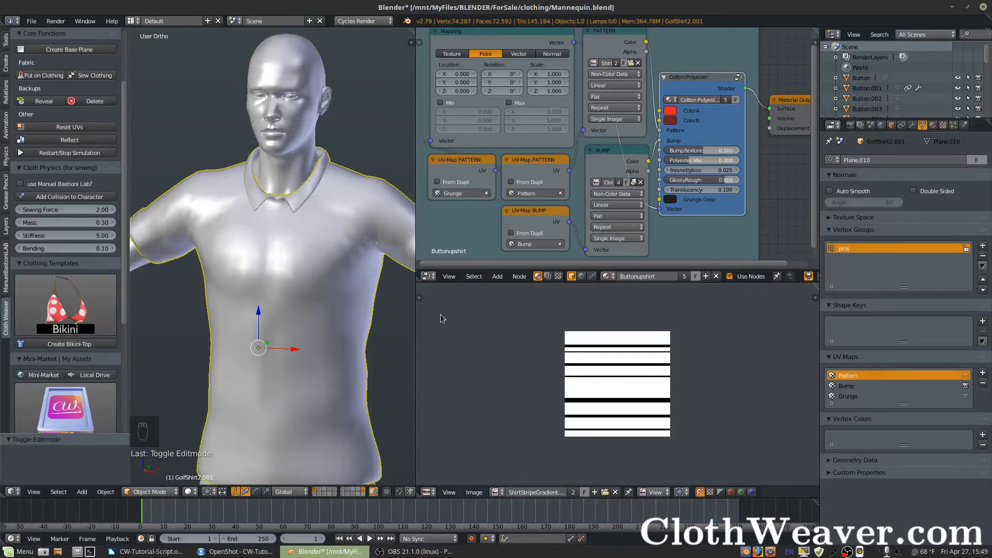
{"action": "mouse_move", "coordinate": [70, 126]}
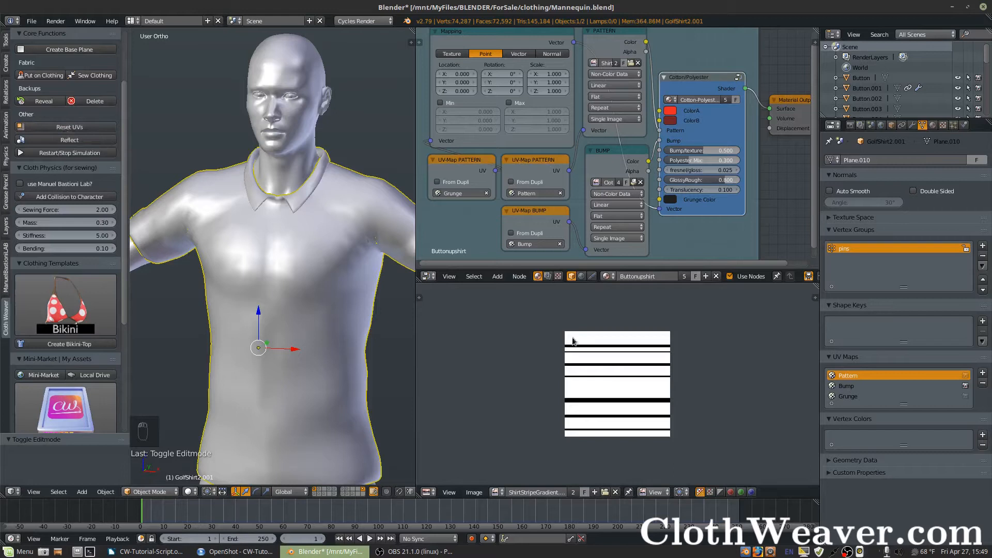
{"action": "left_click", "coordinate": [846, 386]}
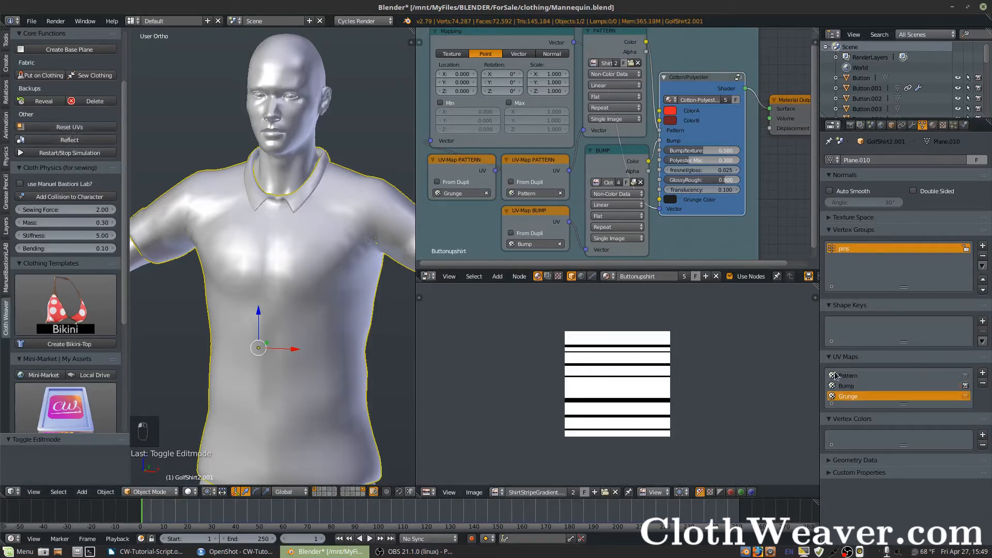
{"action": "left_click", "coordinate": [848, 374]}
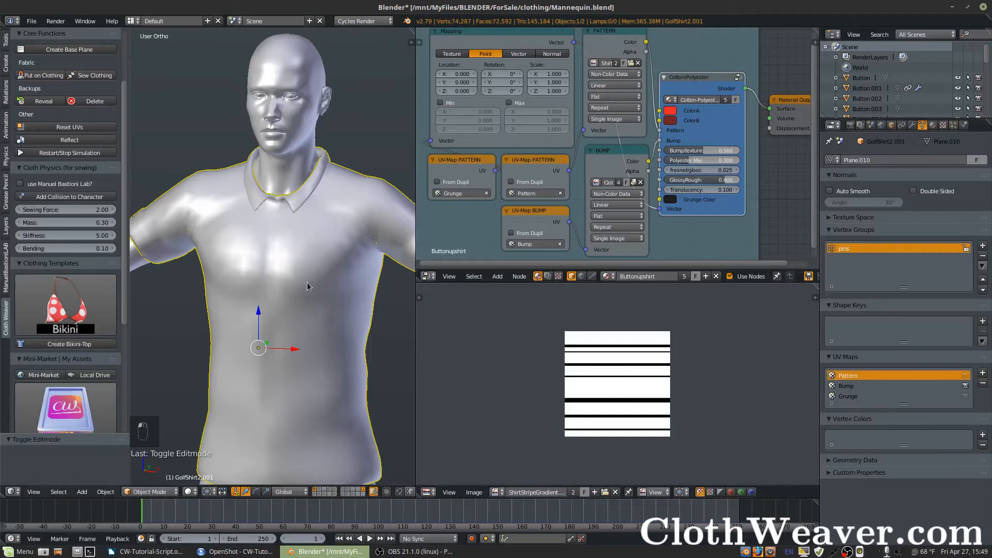
{"action": "key", "text": "Tab"}
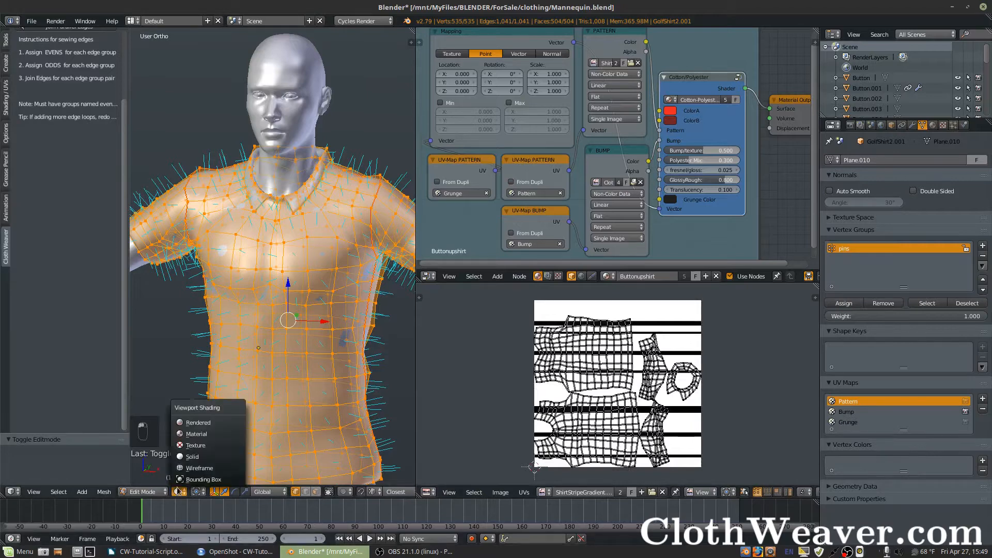
Show Material shading from front view and rotate all shirt UVs 90° so stripes run horizontally.
{"action": "left_click", "coordinate": [197, 433]}
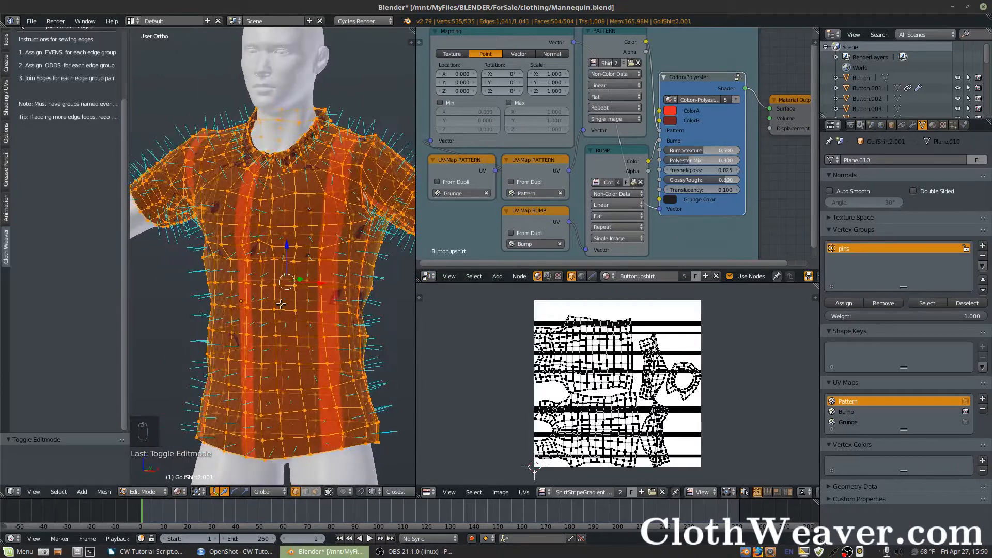
{"action": "key", "text": "KP_1"}
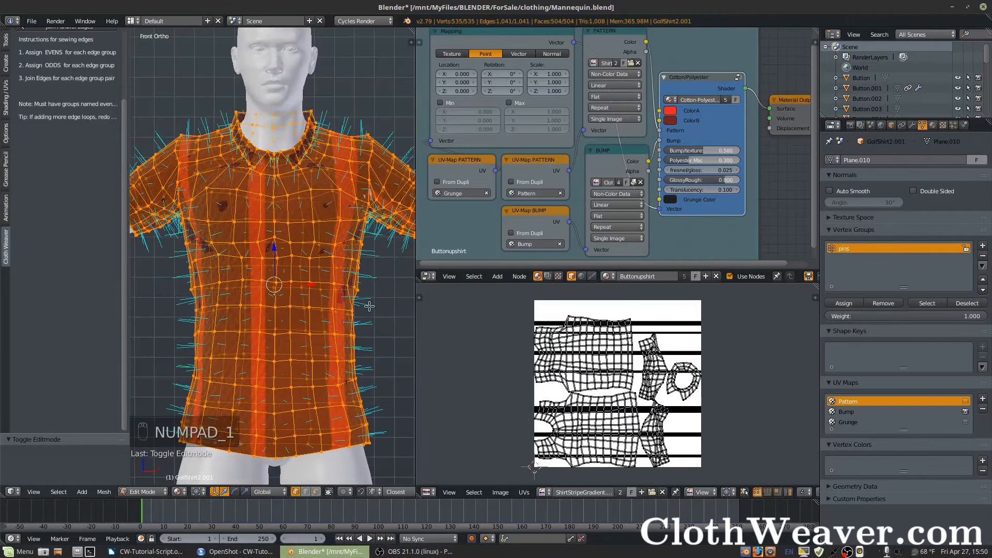
{"action": "key", "text": "A"}
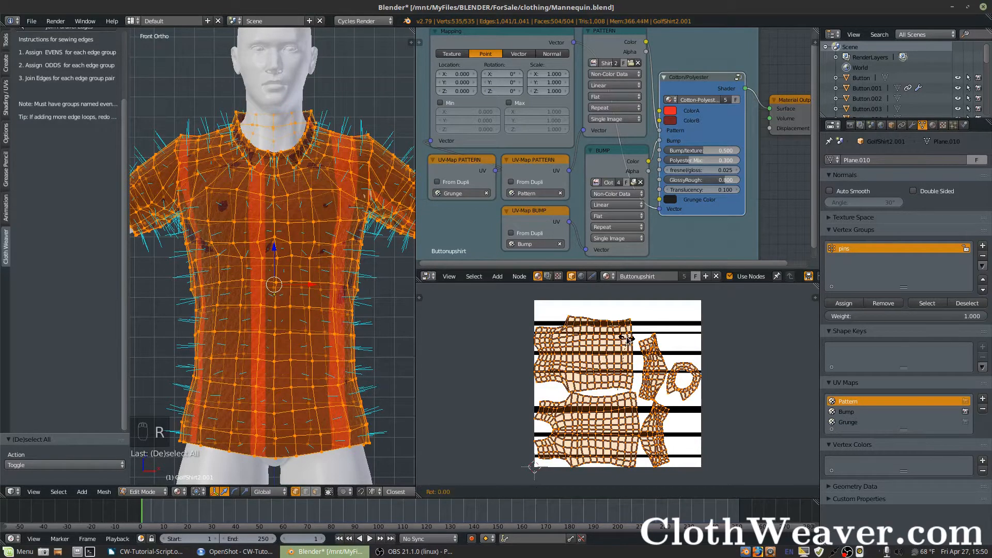
{"action": "key", "text": "r"}
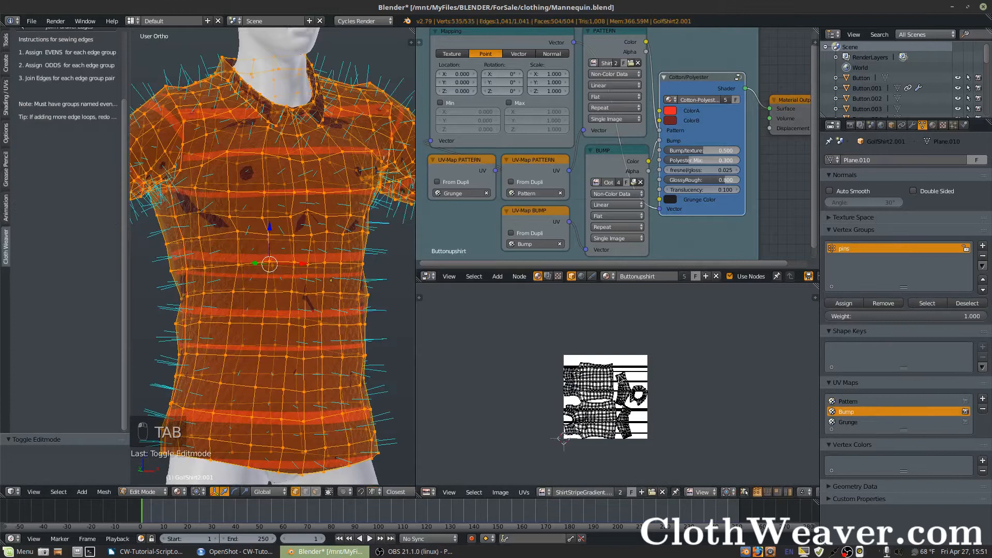
Scale up all Bump UVs for finer fabric texture and return to Object Mode.
{"action": "key", "text": "a"}
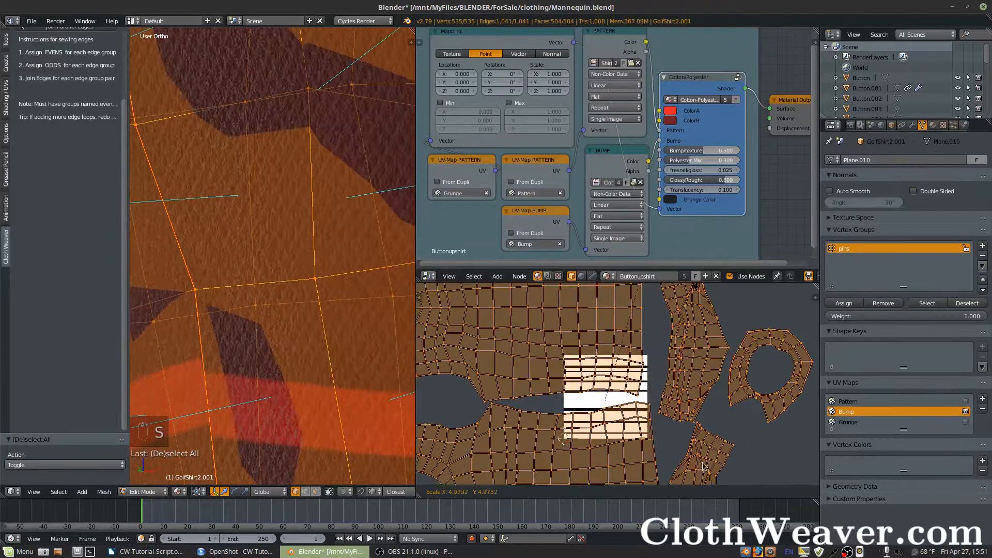
{"action": "key", "text": "s"}
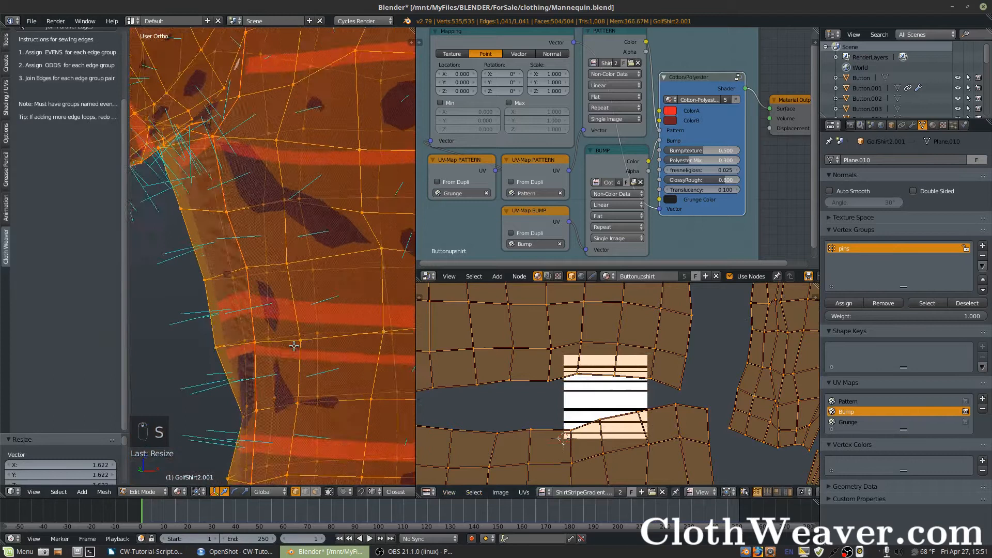
{"action": "key", "text": "Tab"}
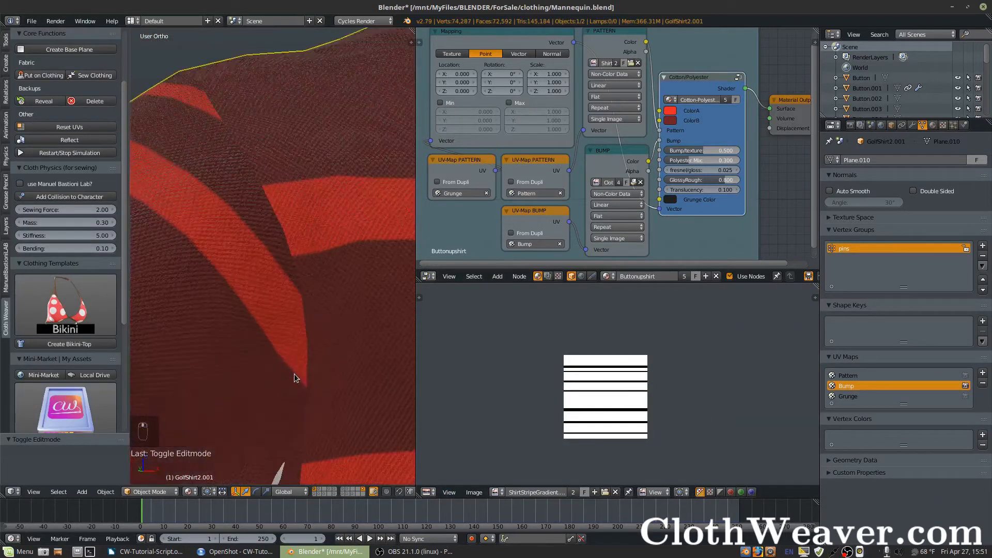
With Grunge as active UV map, set the Cotton/Polyester grunge colour to white.
{"action": "scroll", "scroll_direction": "down", "scroll_amount": 3}
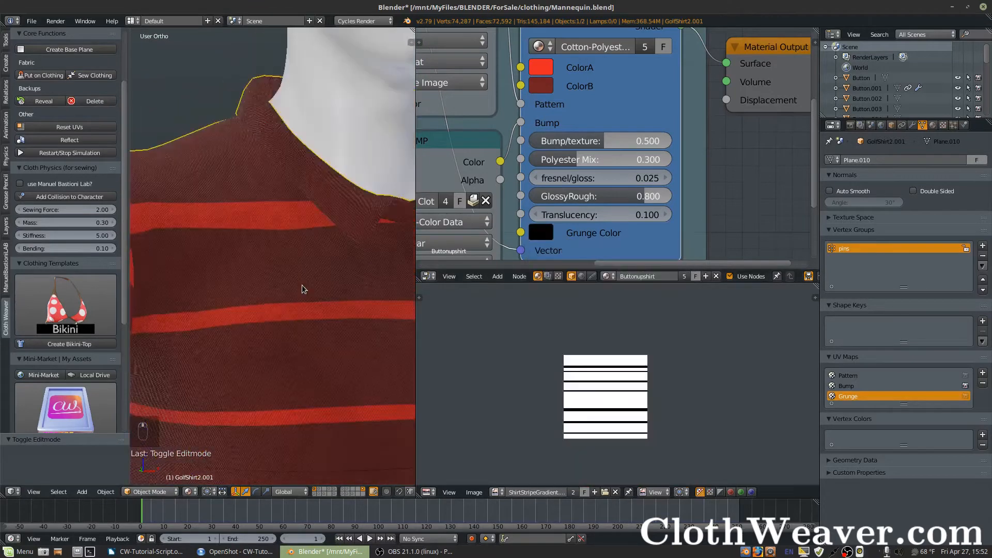
{"action": "left_click", "coordinate": [539, 232]}
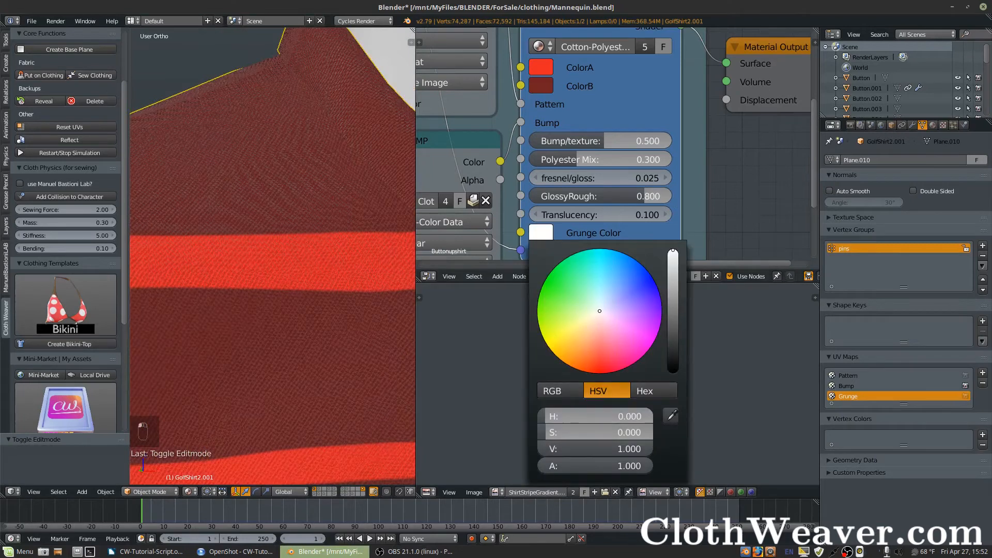
Use ClothPattern-Plaid.png as the pattern image and pick green for ColorB.
{"action": "left_click", "coordinate": [450, 99]}
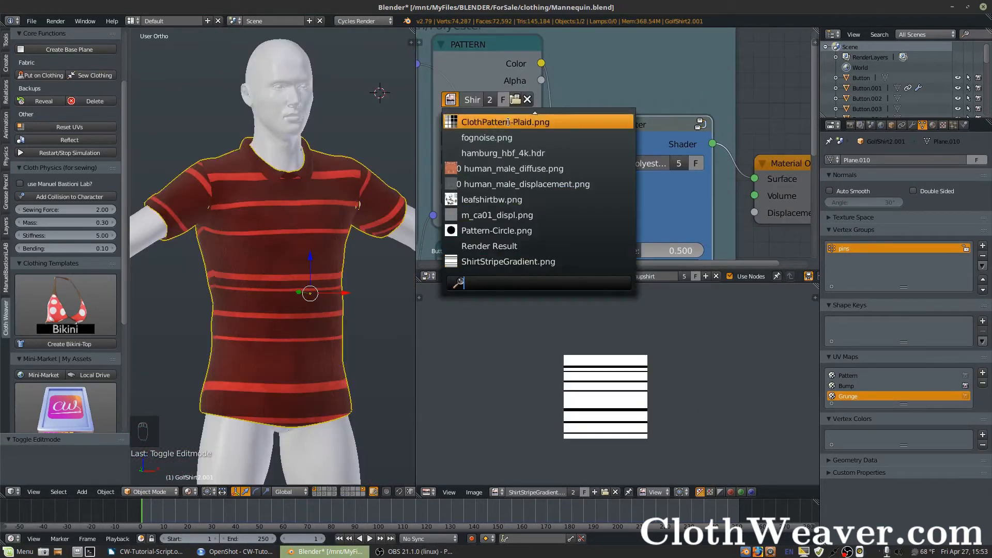
{"action": "left_click", "coordinate": [505, 122]}
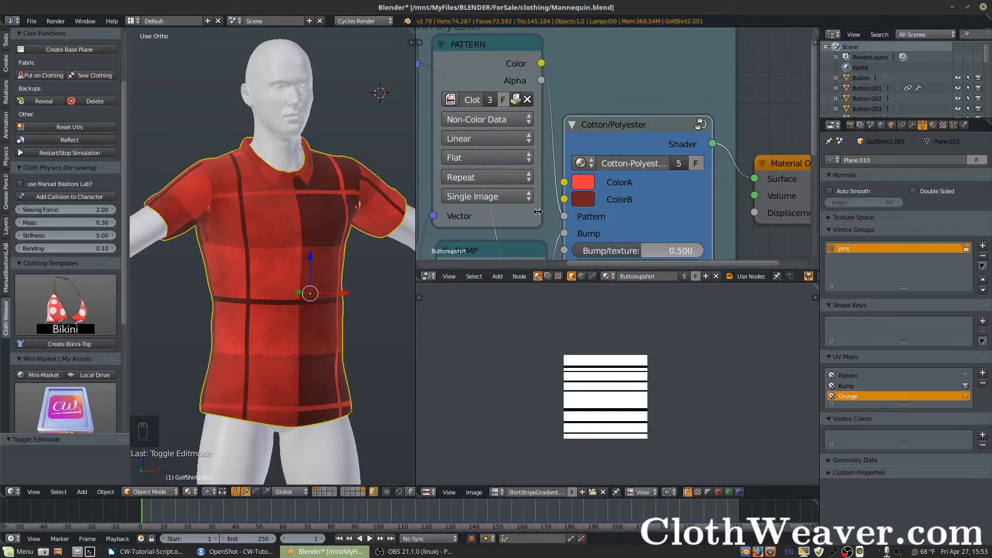
{"action": "left_click", "coordinate": [582, 199]}
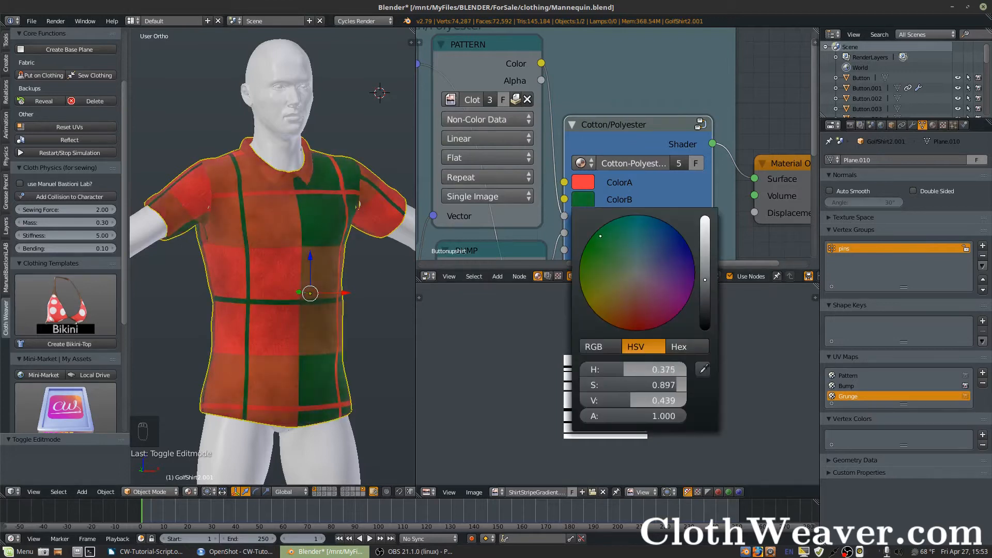
{"action": "left_click", "coordinate": [683, 236]}
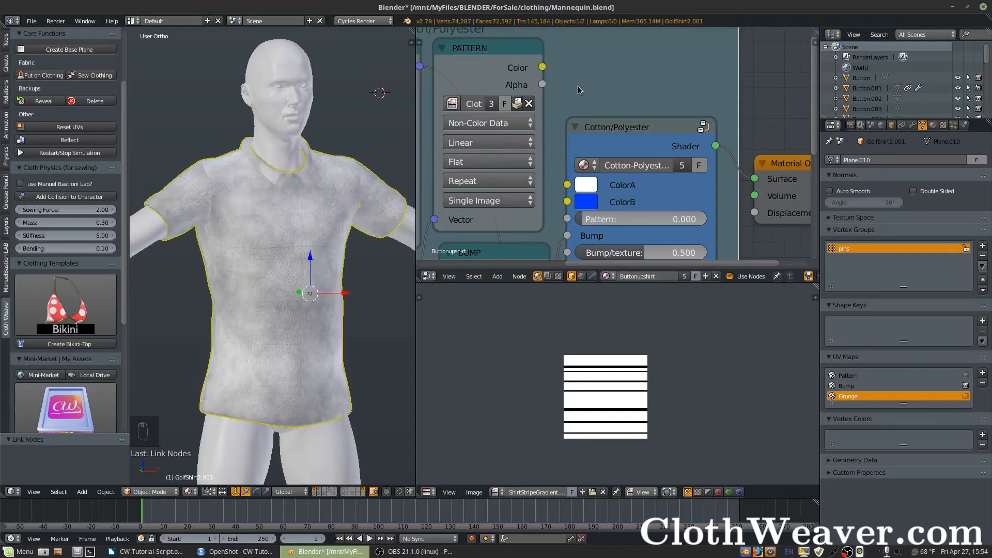
{"action": "mouse_move", "coordinate": [602, 186]}
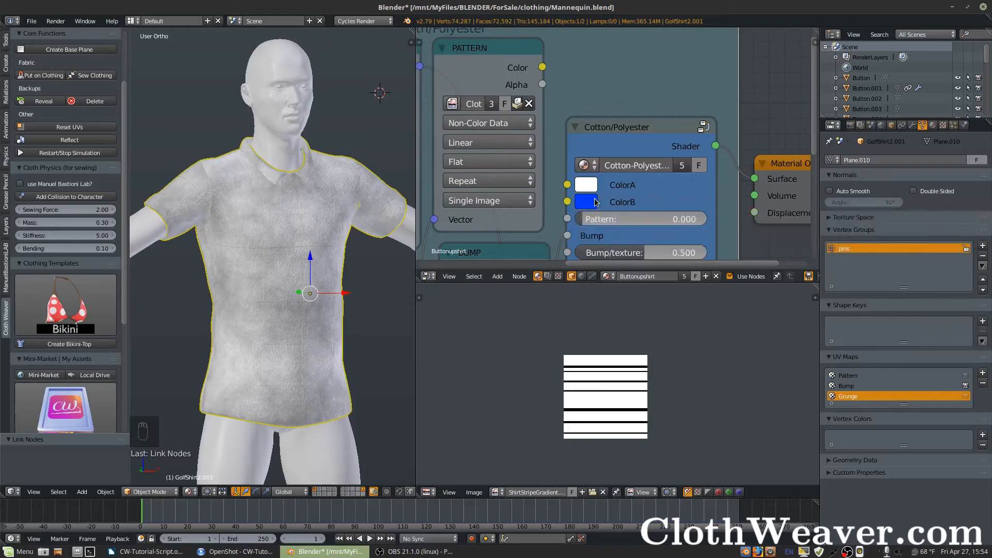
{"action": "left_click", "coordinate": [585, 185]}
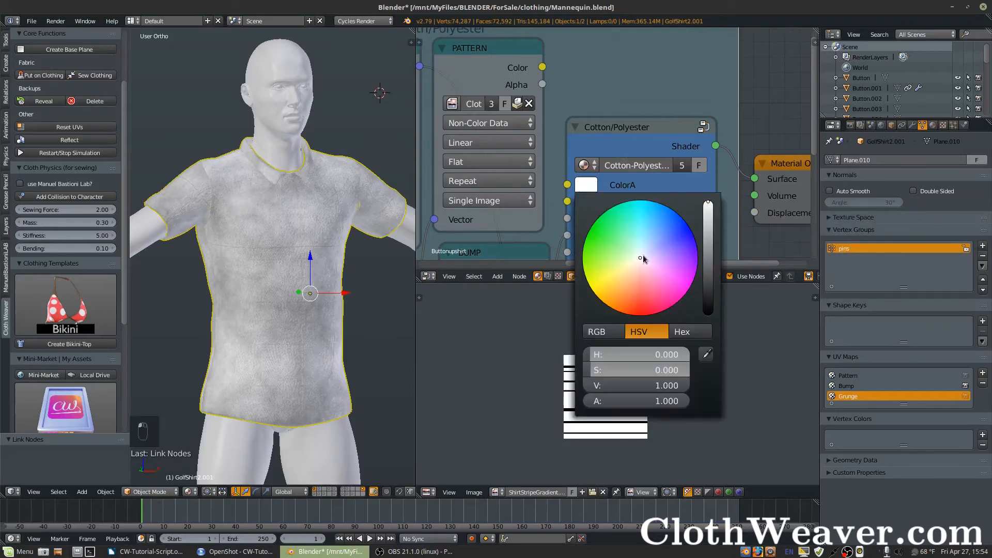
{"action": "left_click", "coordinate": [648, 300]}
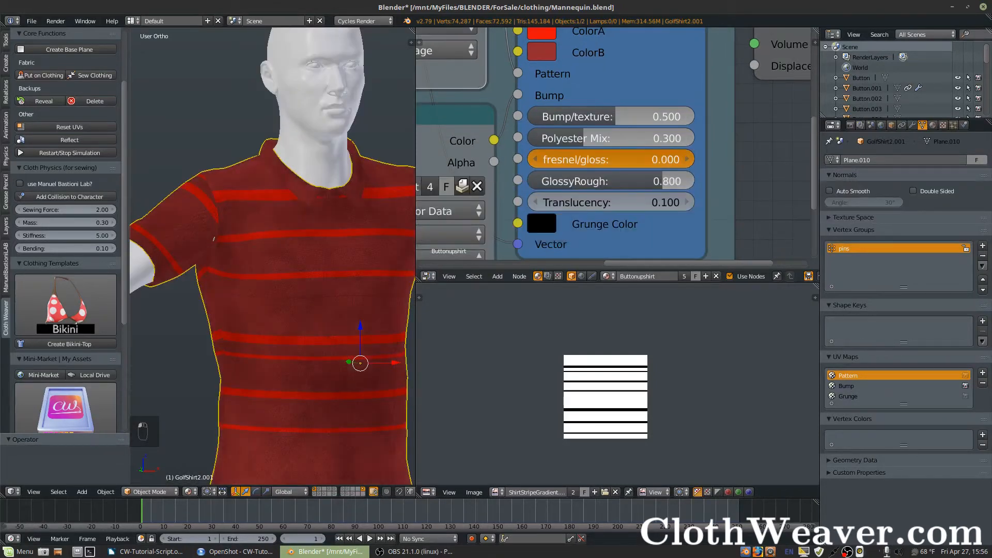
Set the fabric shader's fresnel gloss to 0.05 and translucency to .05.
{"action": "left_click", "coordinate": [611, 160]}
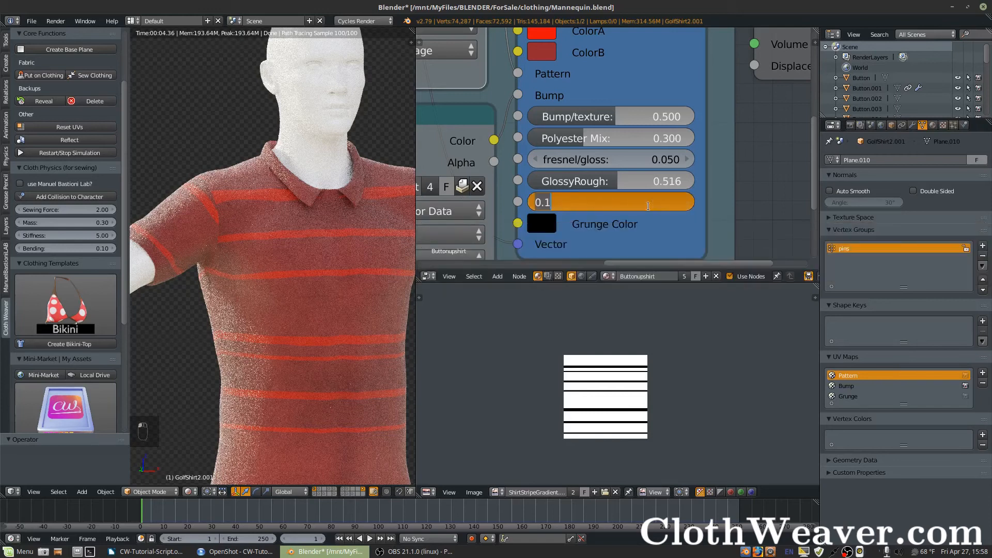
{"action": "type", "text": ".05"}
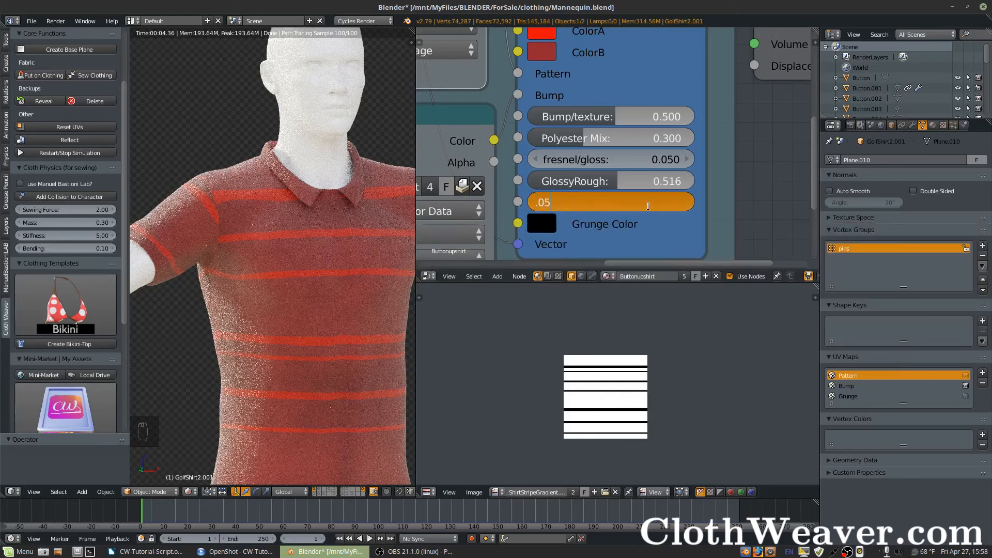